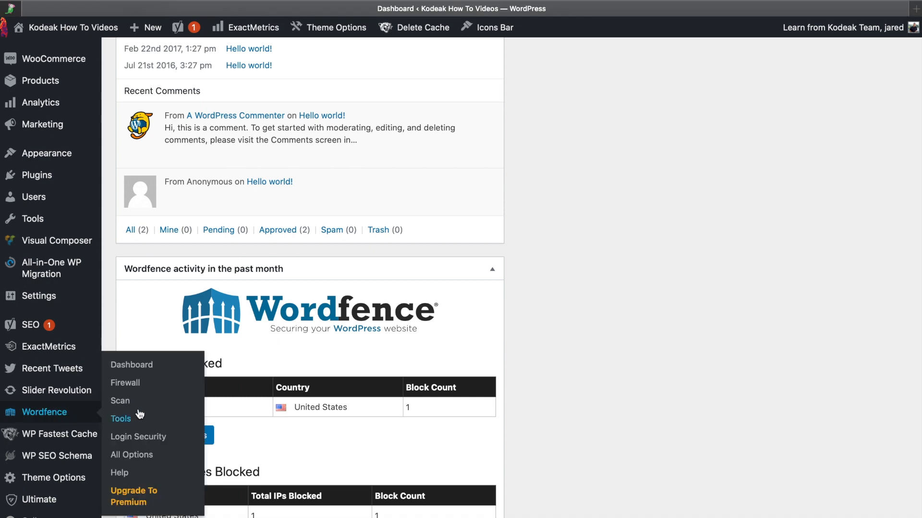
mouse_move(144, 443)
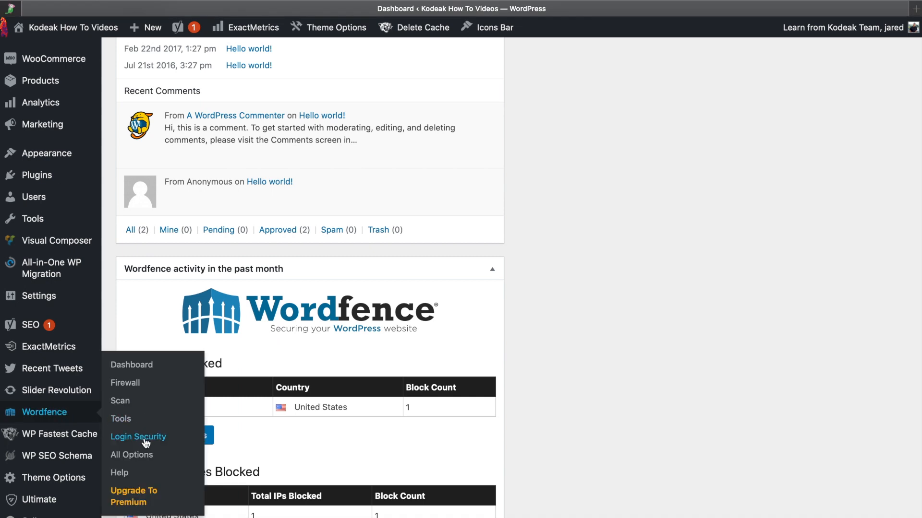
Go to Wordfence Login Security from the admin sidebar
click(138, 437)
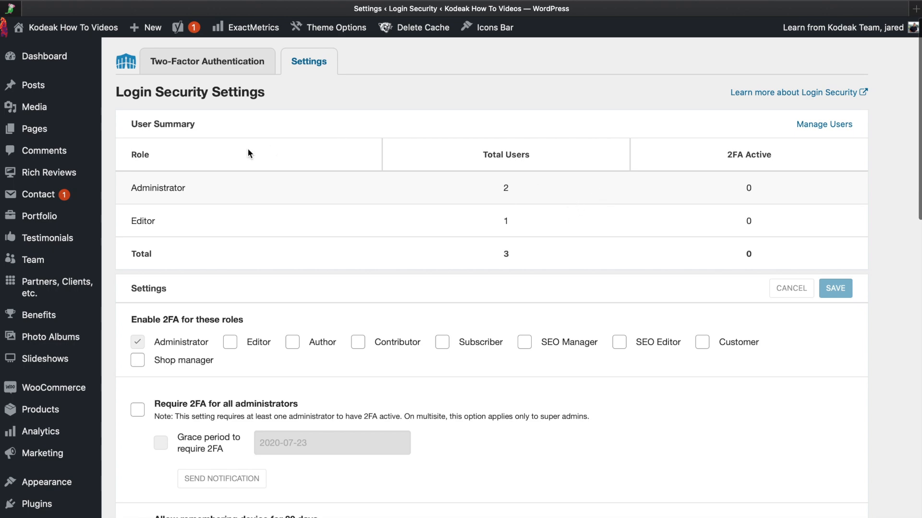
mouse_move(340, 274)
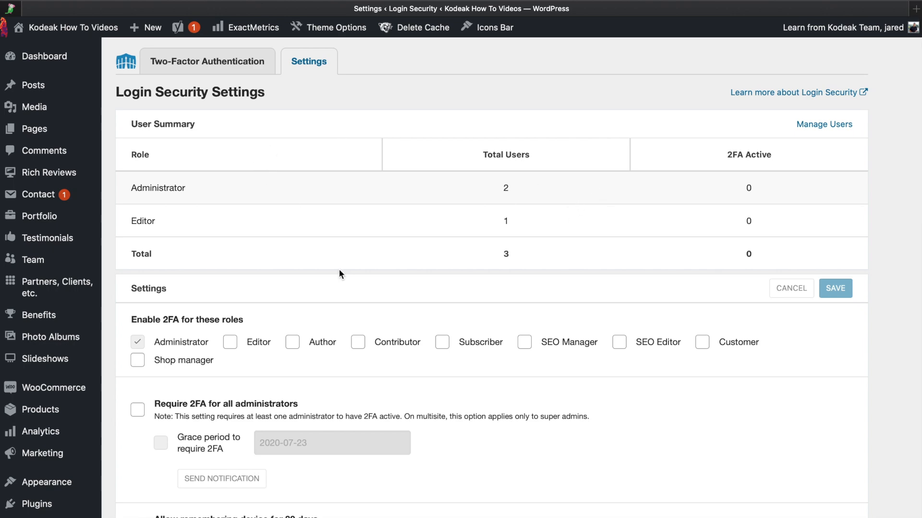
mouse_move(333, 272)
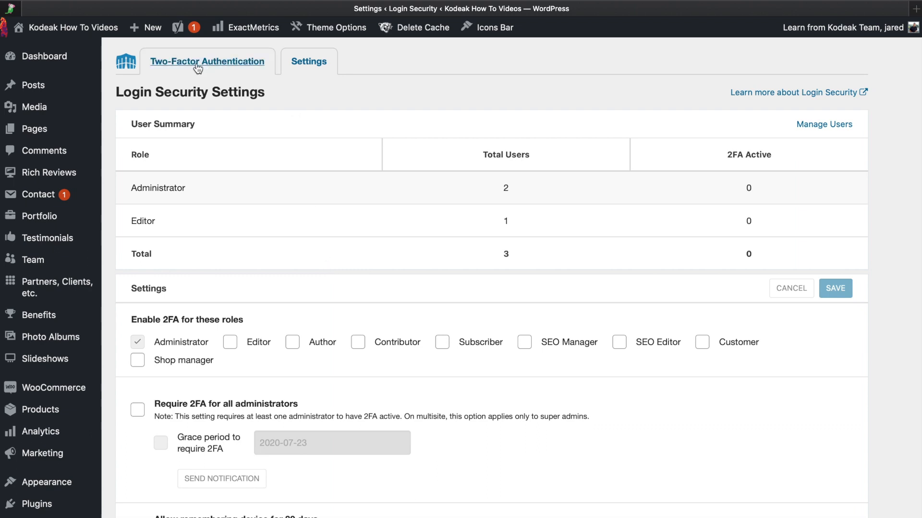
Switch to the Two-Factor Authentication tab to show the QR code and recovery codes
click(207, 62)
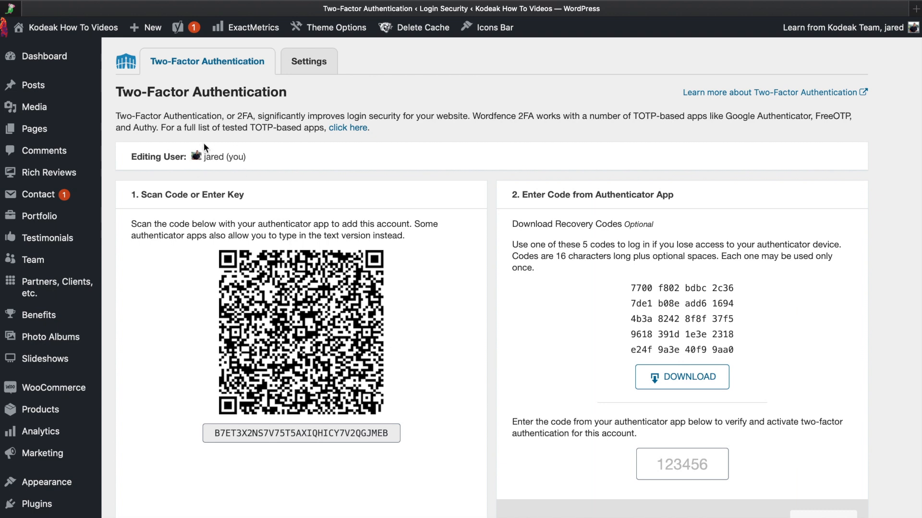
mouse_move(346, 314)
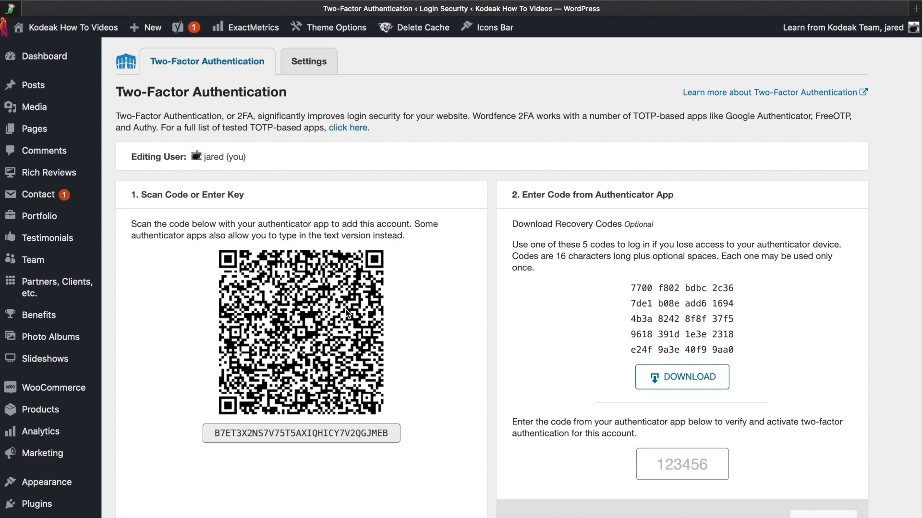
mouse_move(332, 309)
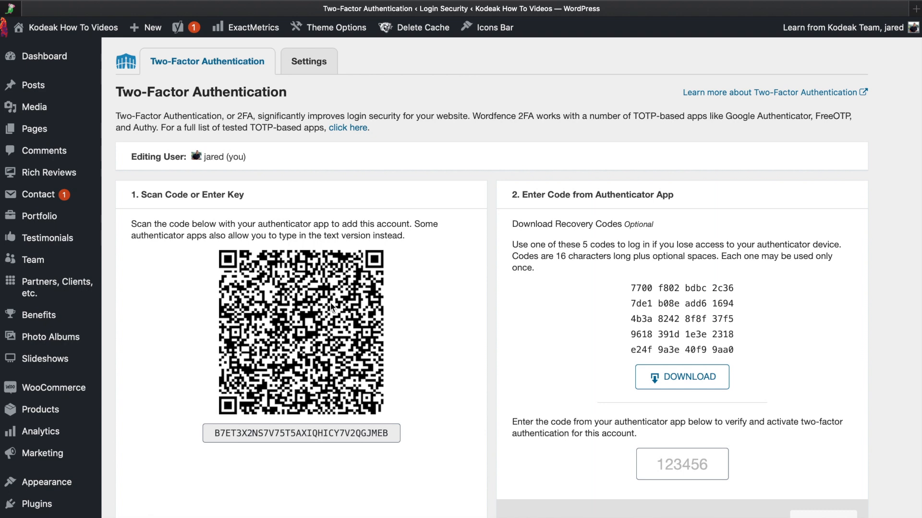
mouse_move(301, 309)
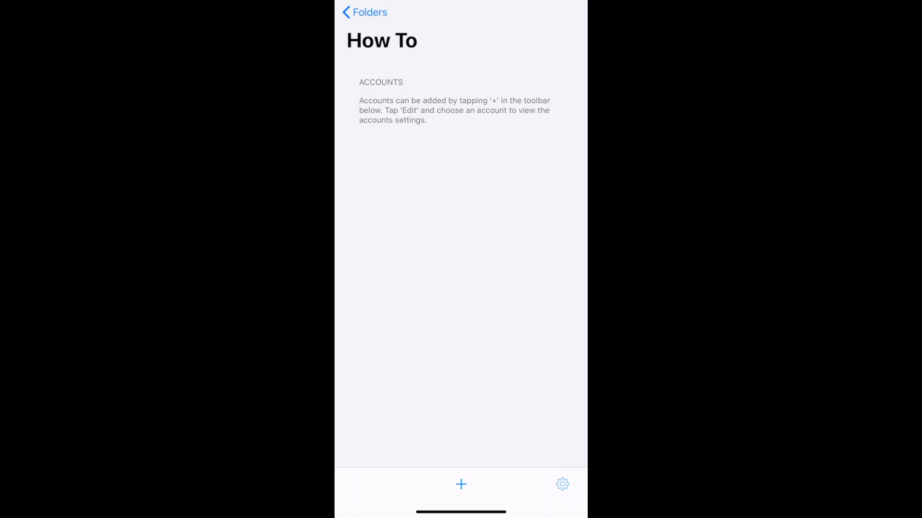
Add a new OTP Auth account by scanning the site's barcode with the camera
click(460, 484)
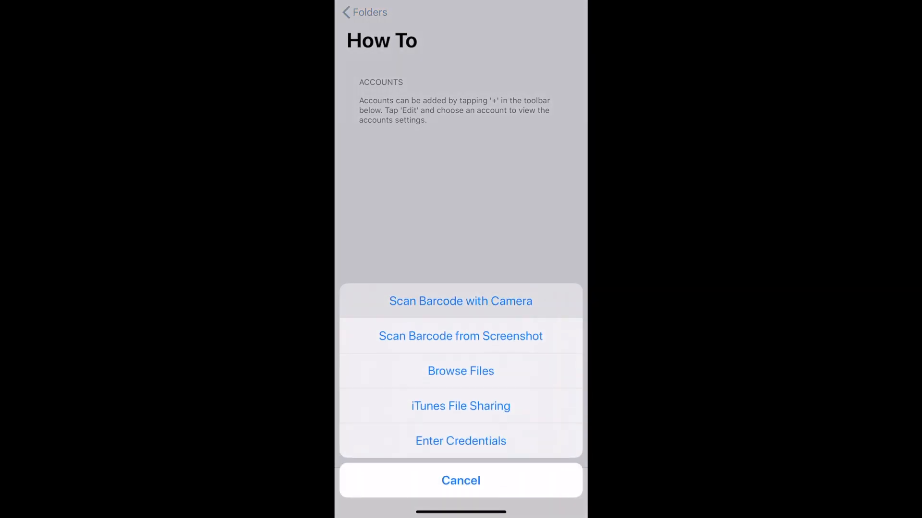
click(460, 301)
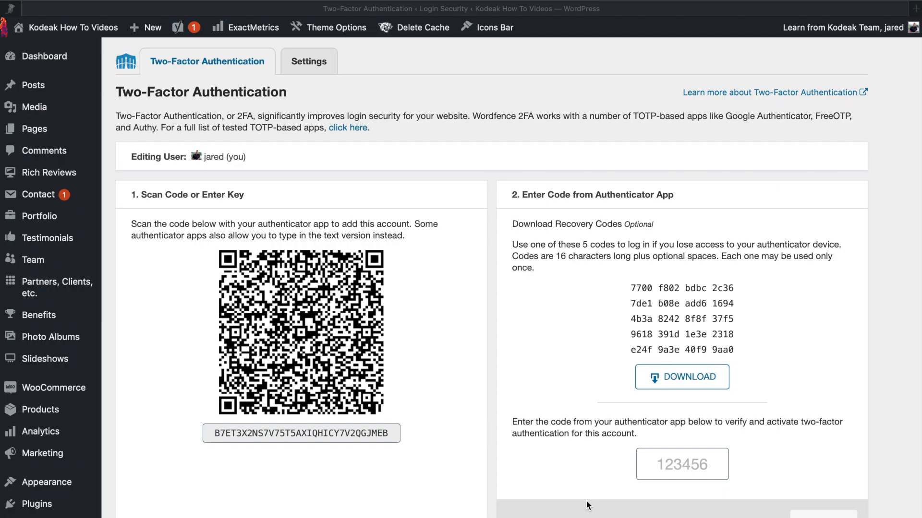
mouse_move(435, 466)
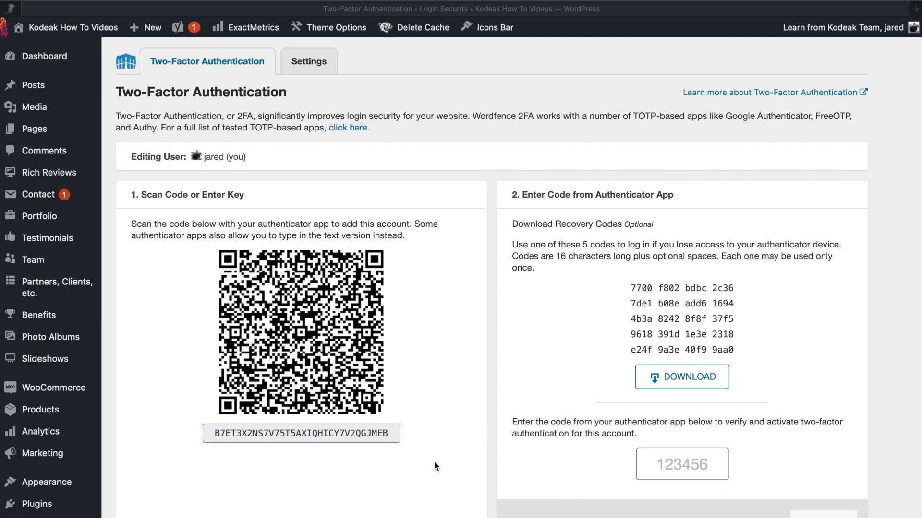
mouse_move(747, 403)
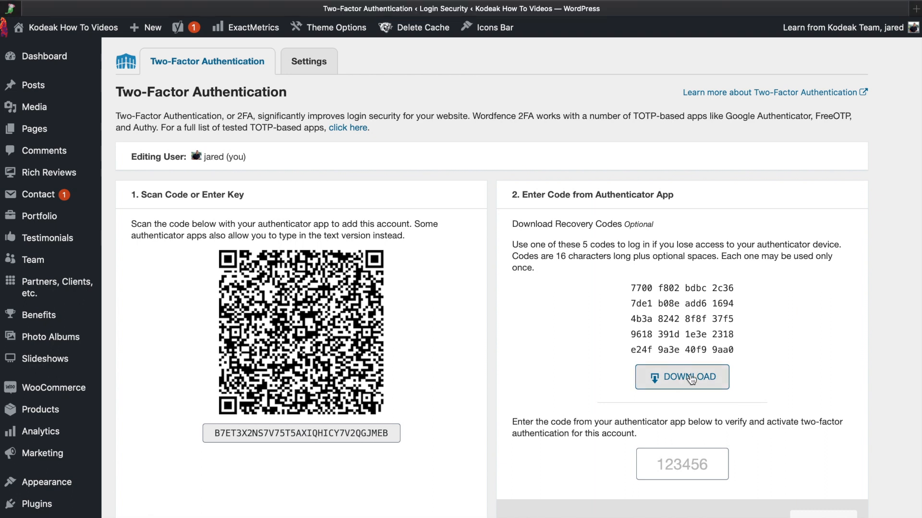
Download the recovery codes file, allow the download, and select the verification field
click(682, 377)
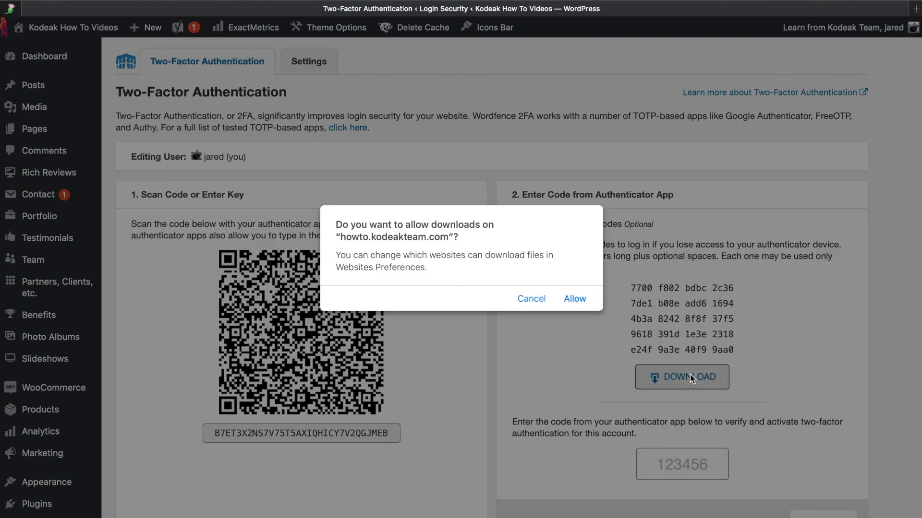
mouse_move(634, 357)
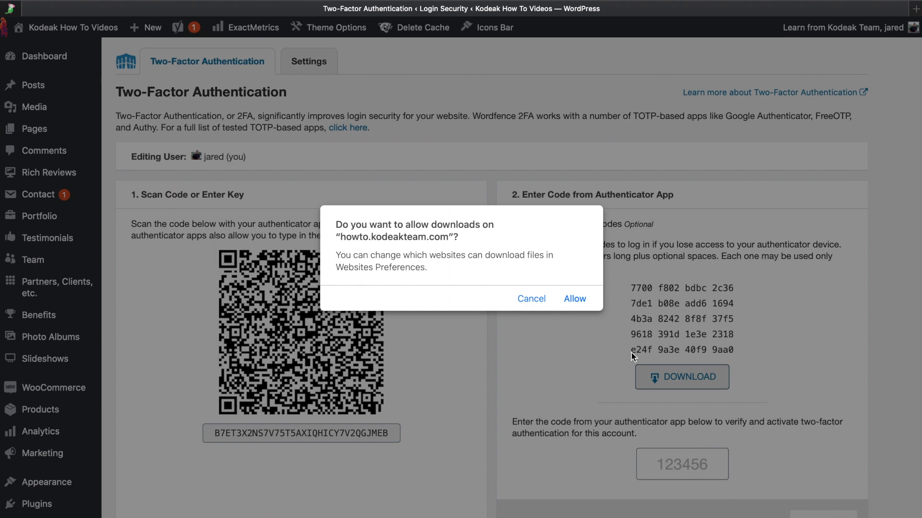
mouse_move(630, 357)
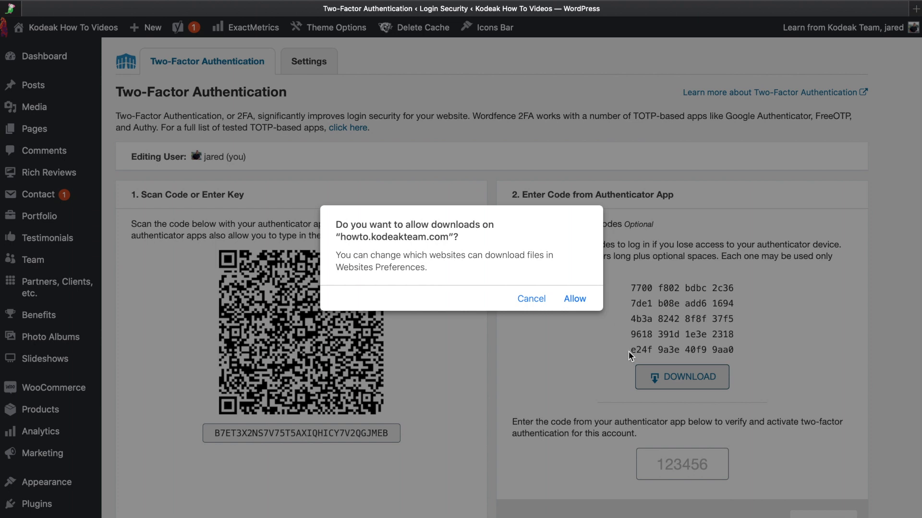
click(574, 299)
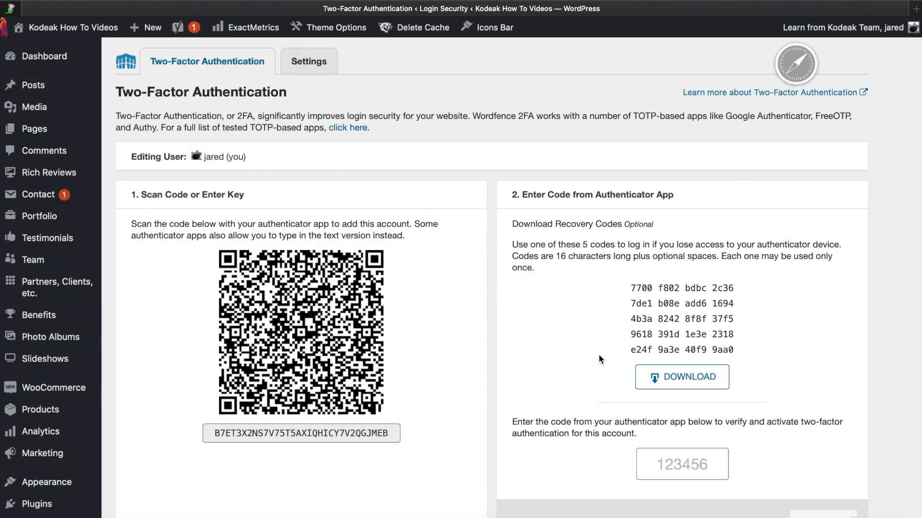
mouse_move(608, 433)
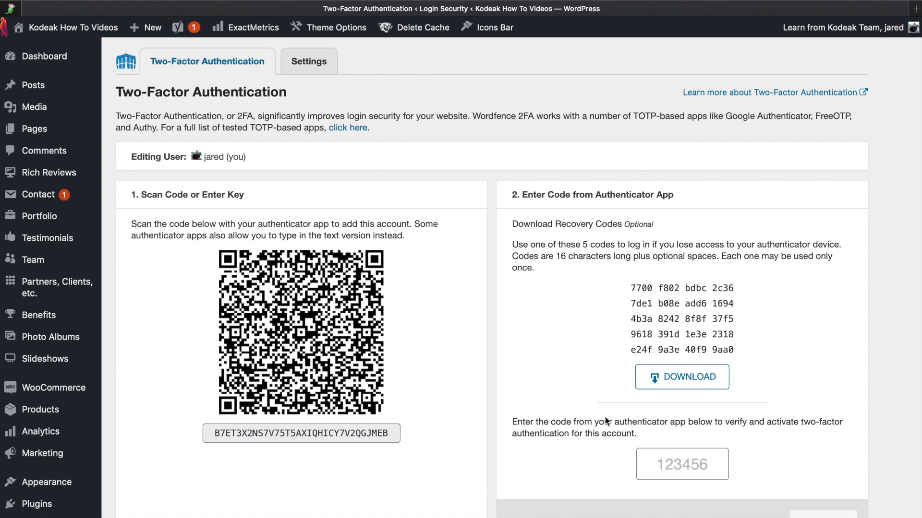
drag(552, 422, 693, 422)
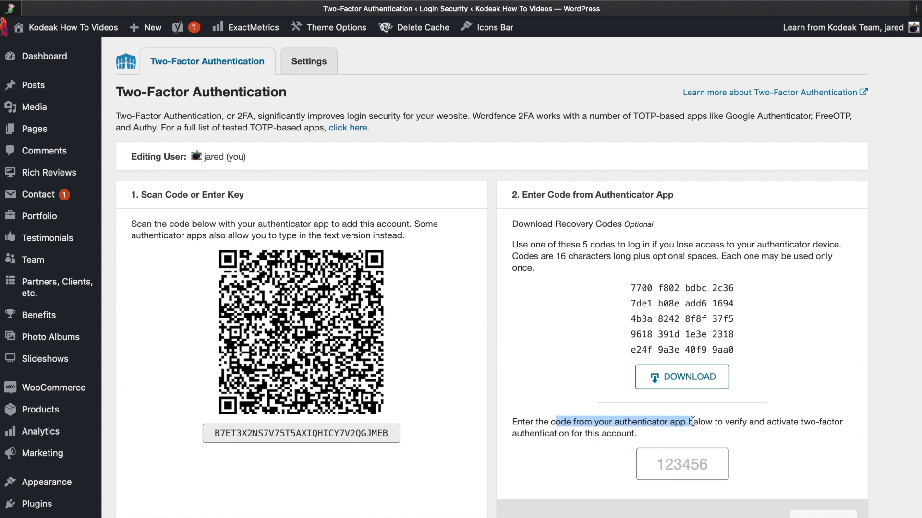
click(681, 464)
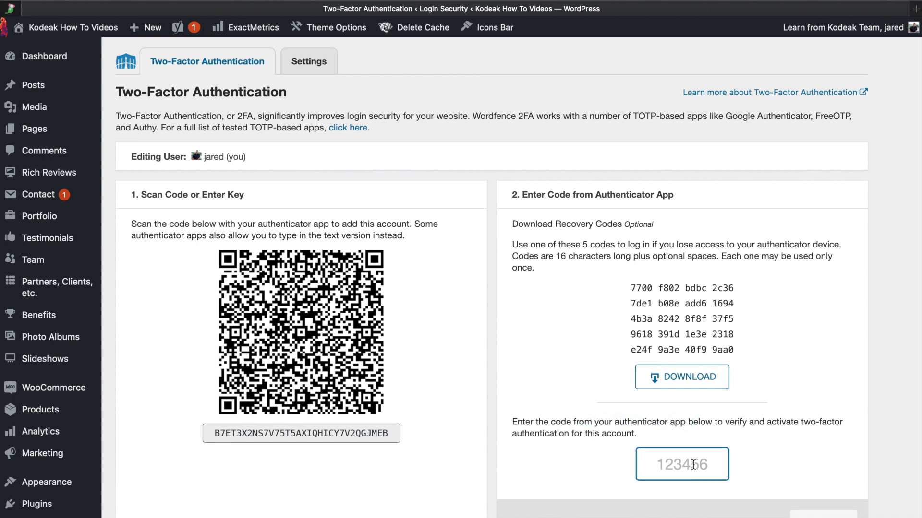
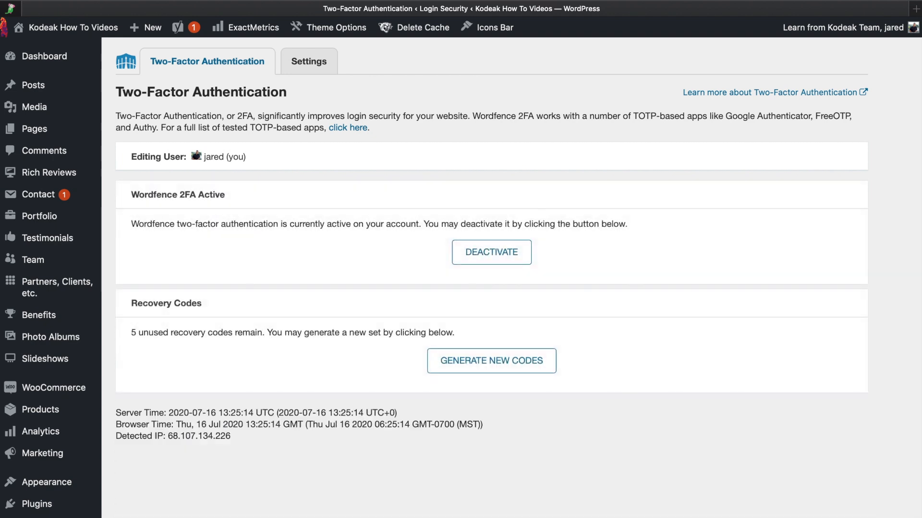
mouse_move(422, 304)
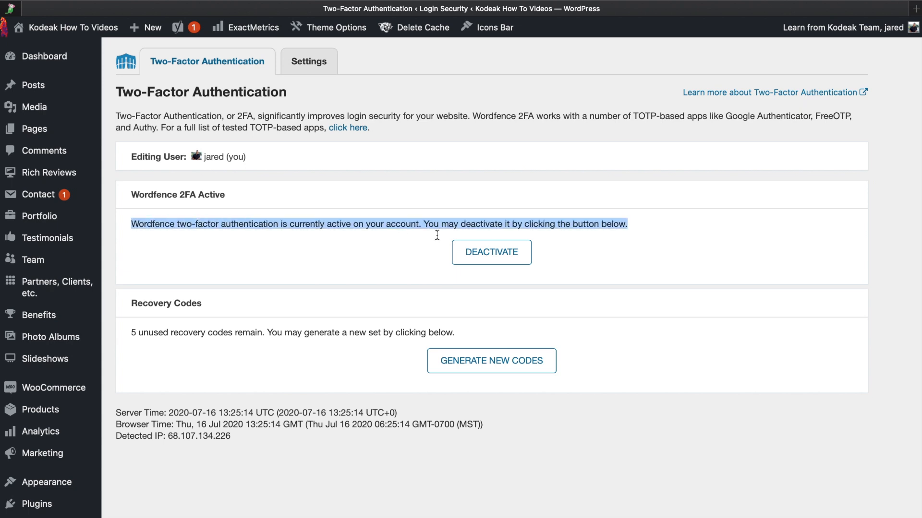
mouse_move(401, 269)
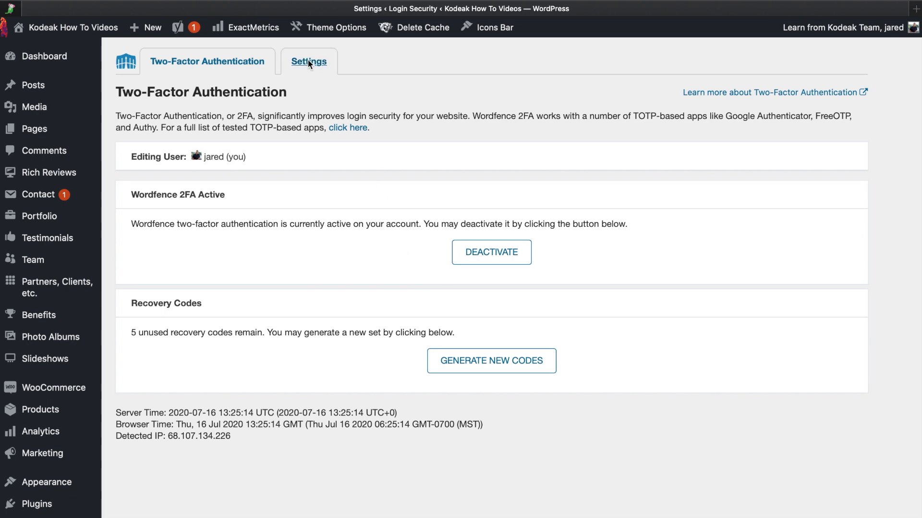
Require 2FA for administrators with a grace period through 2020-07-23, and save
click(309, 61)
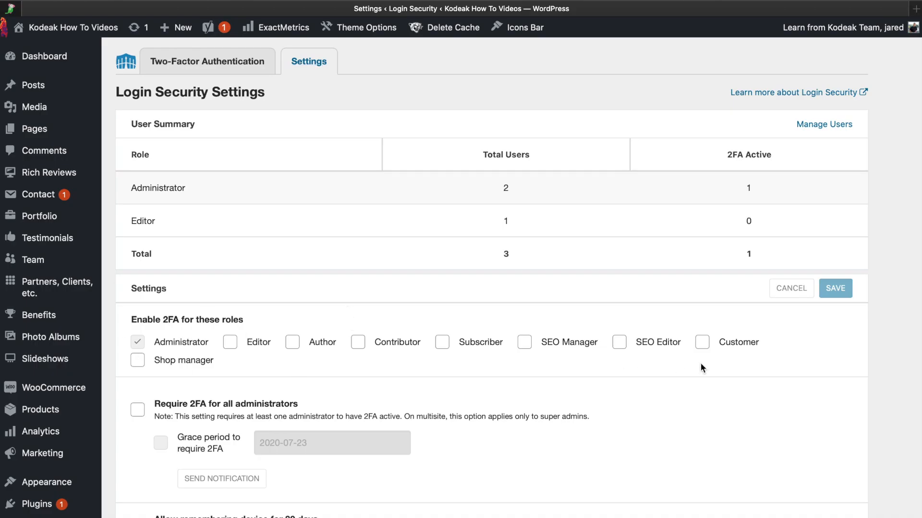
scroll(down, 3)
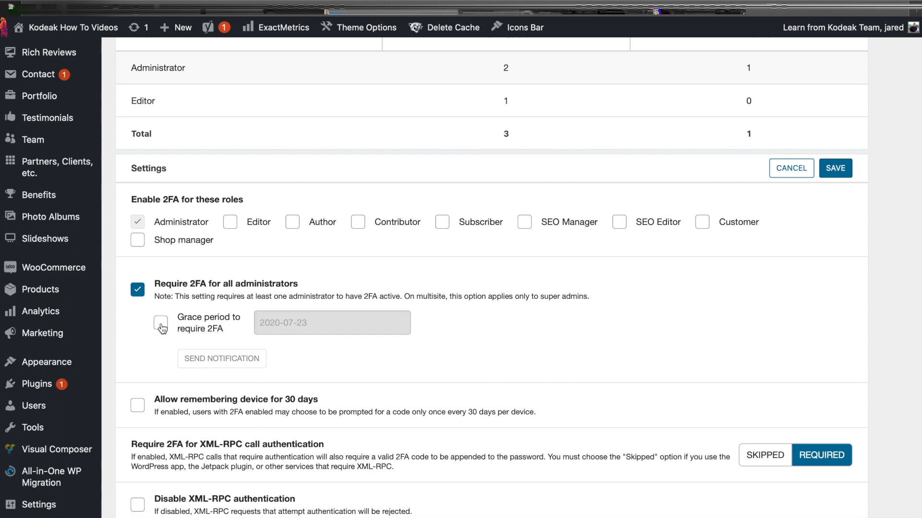
click(161, 322)
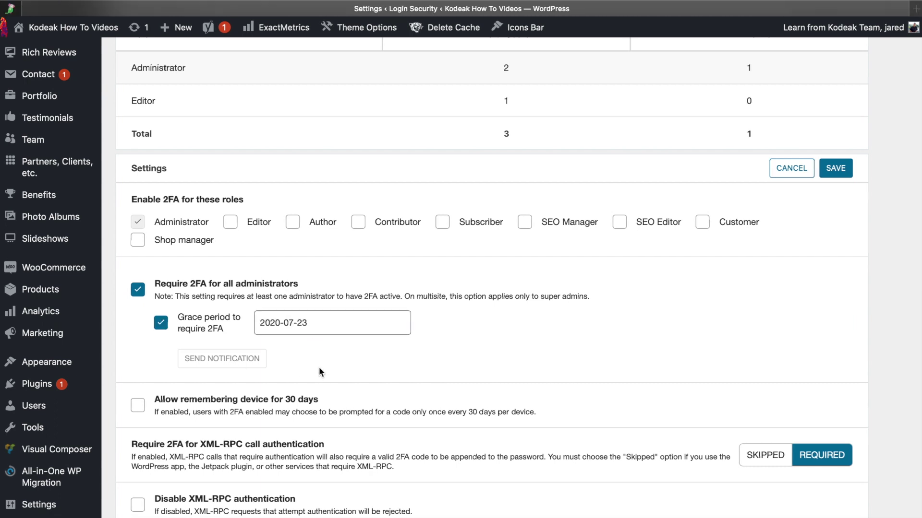
click(138, 406)
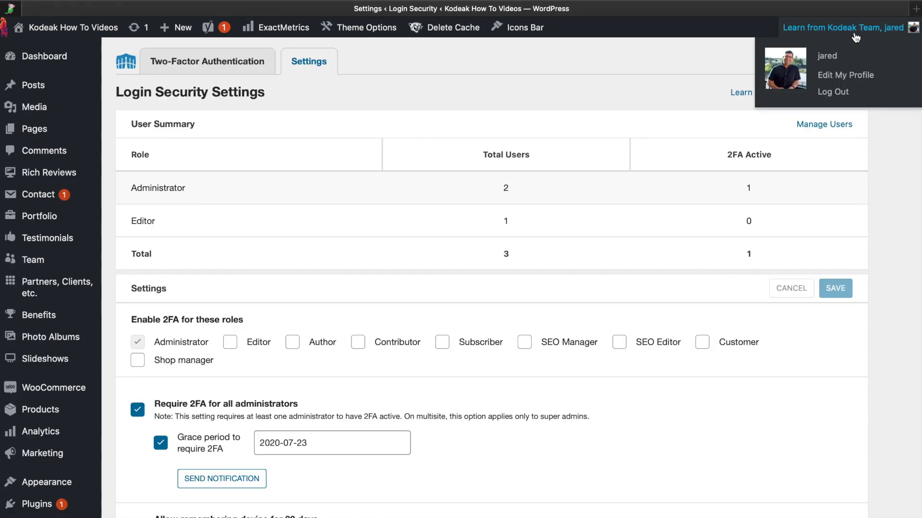
mouse_move(840, 92)
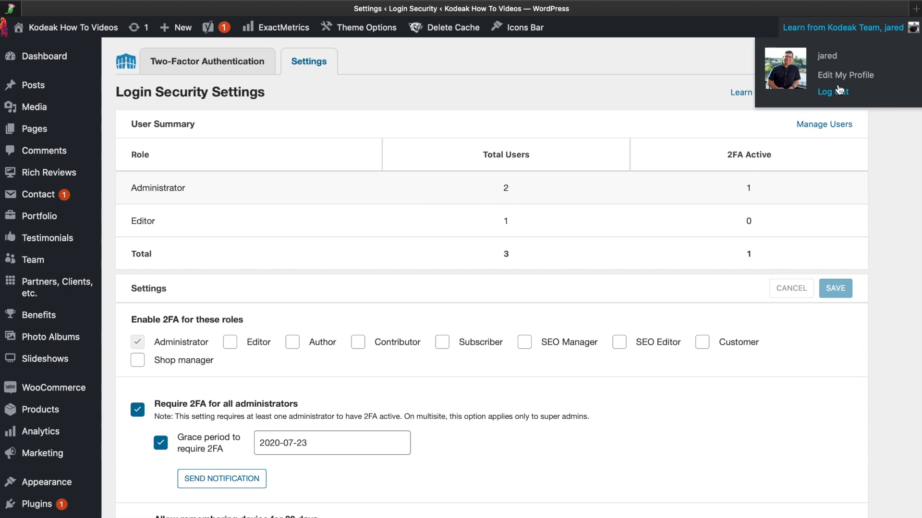
click(832, 92)
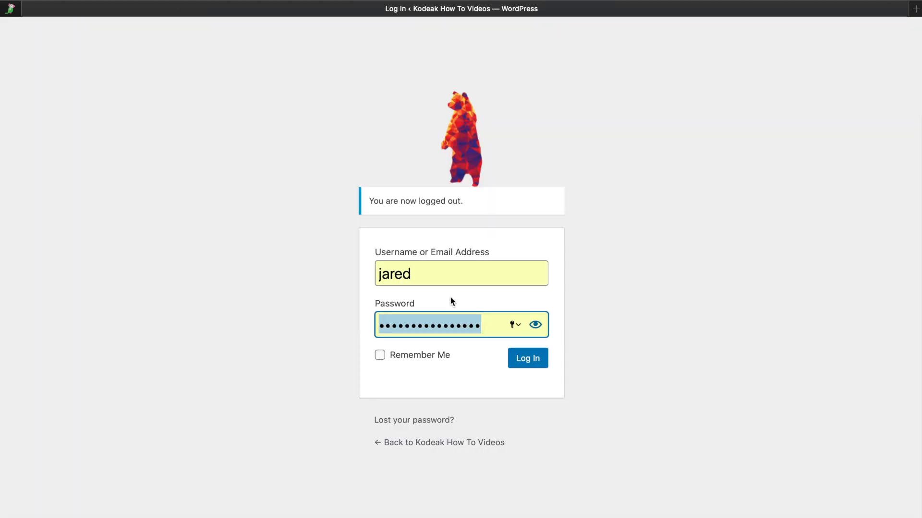
mouse_move(484, 313)
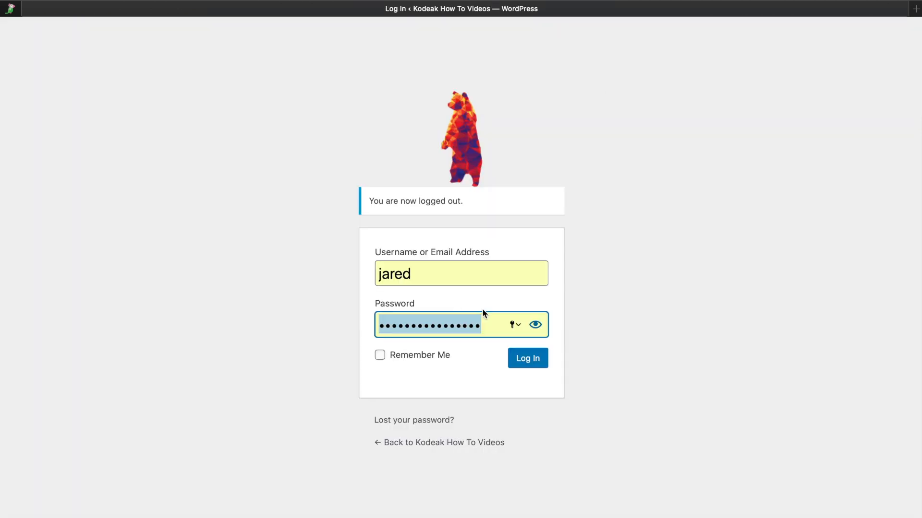
click(528, 358)
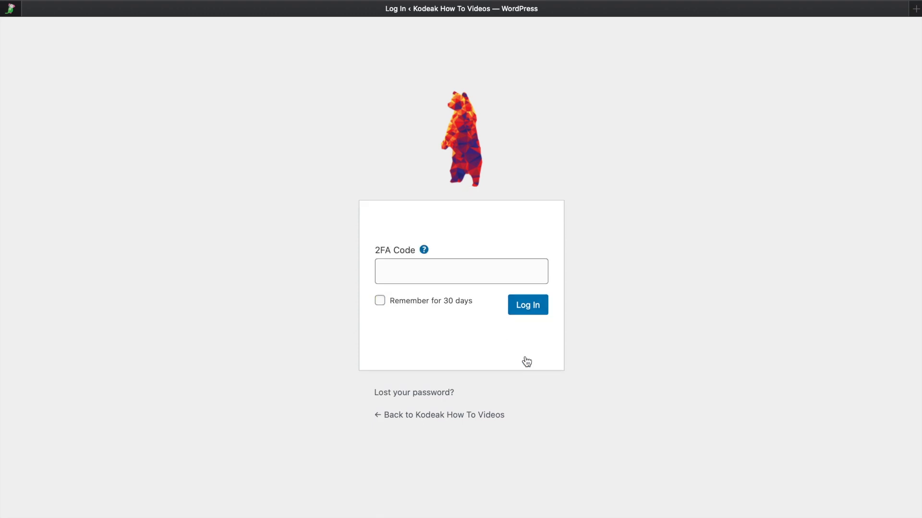
mouse_move(409, 290)
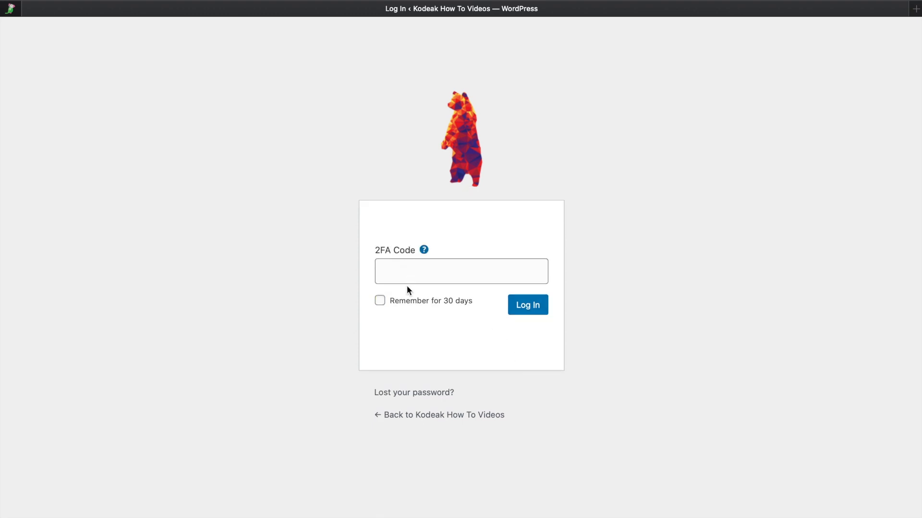
click(379, 300)
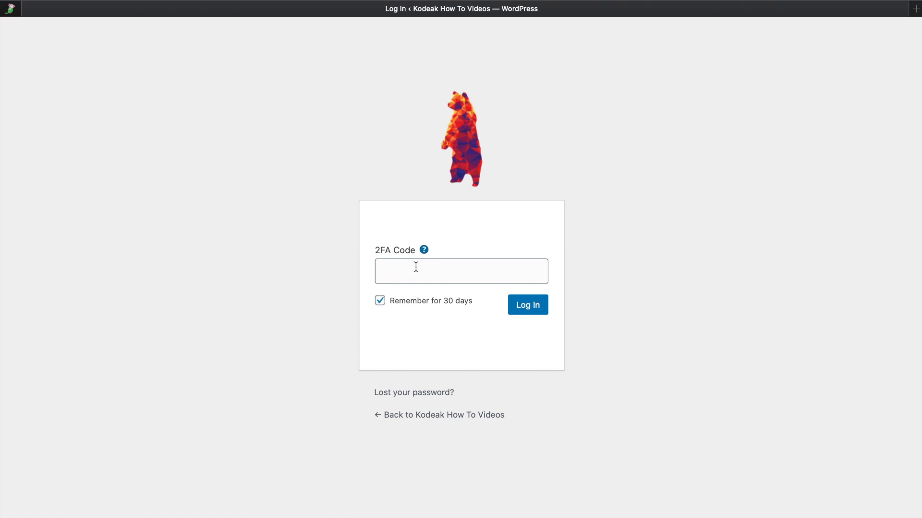
click(461, 271)
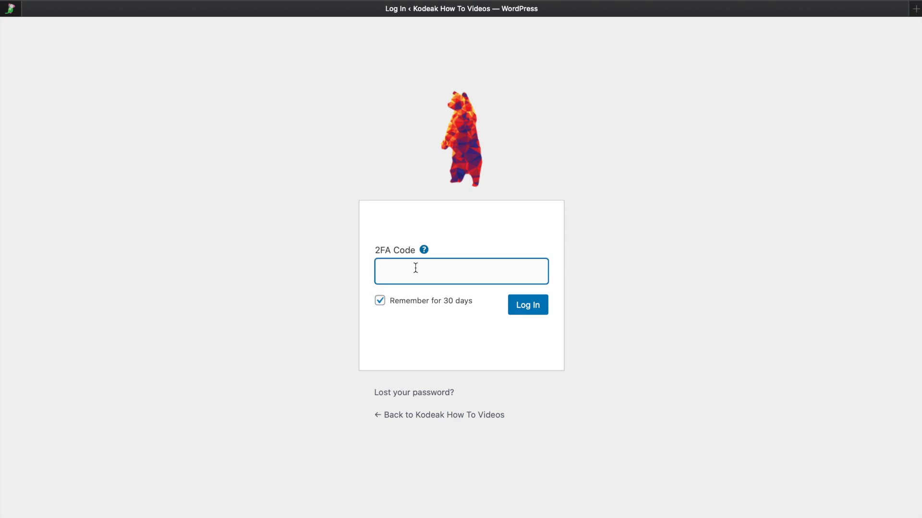
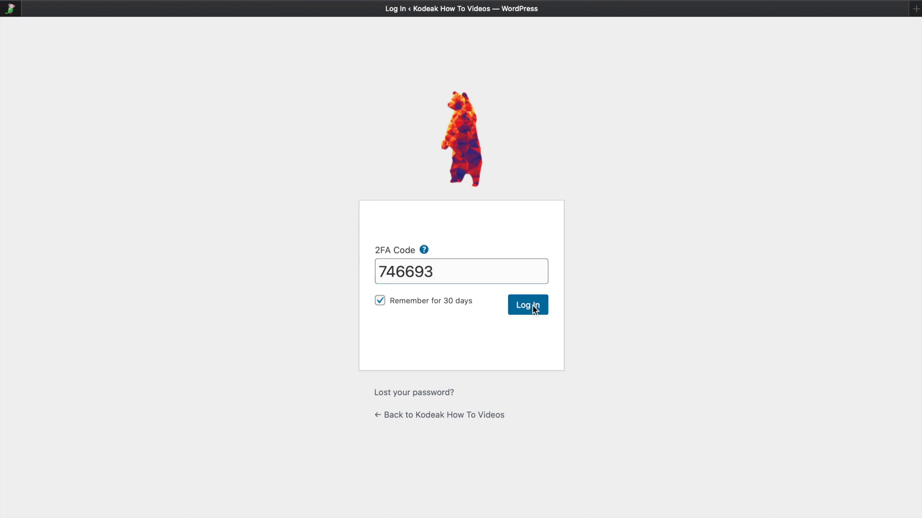
click(527, 305)
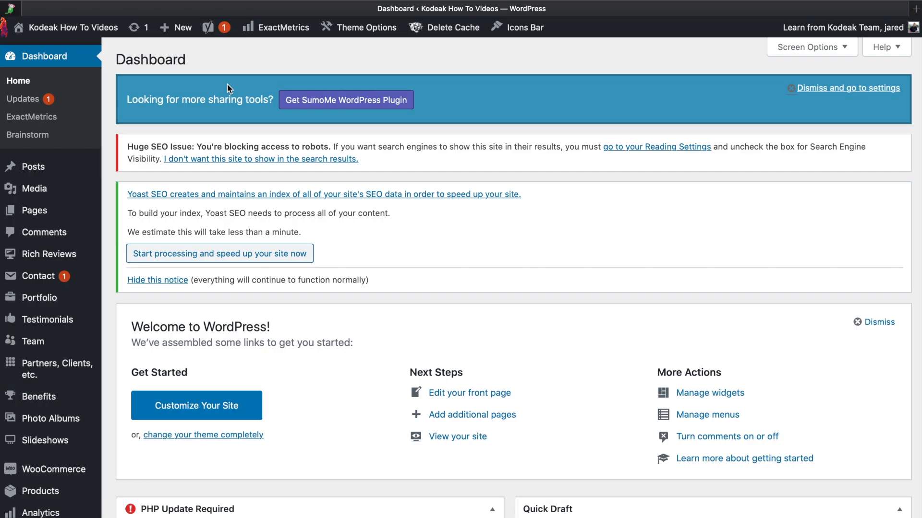